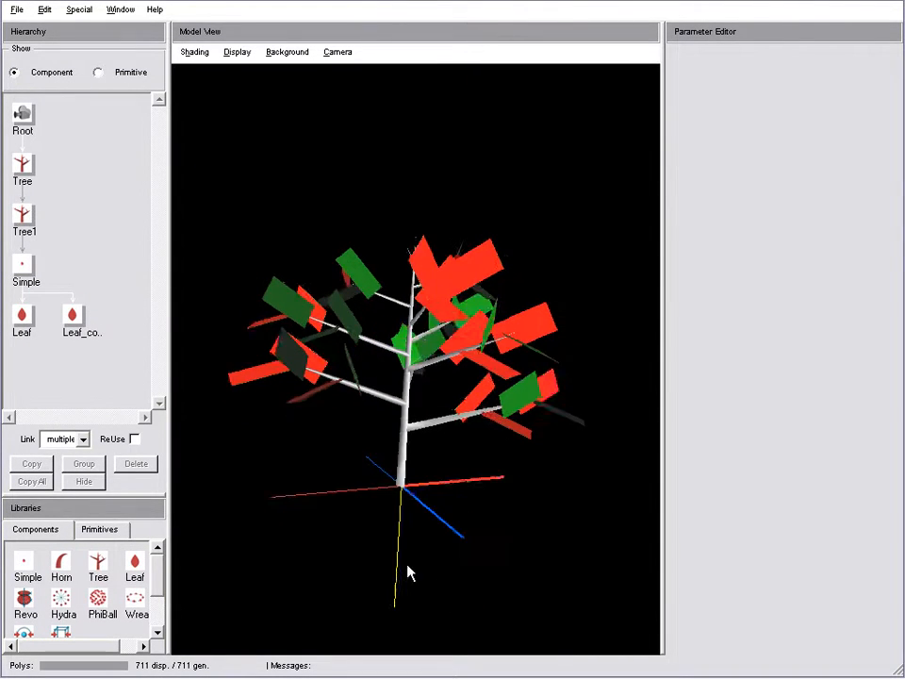
Step: Orbit around the tree and bring the Simple component's Phototropism parameters into view
left_click_drag(411, 573, 419, 267)
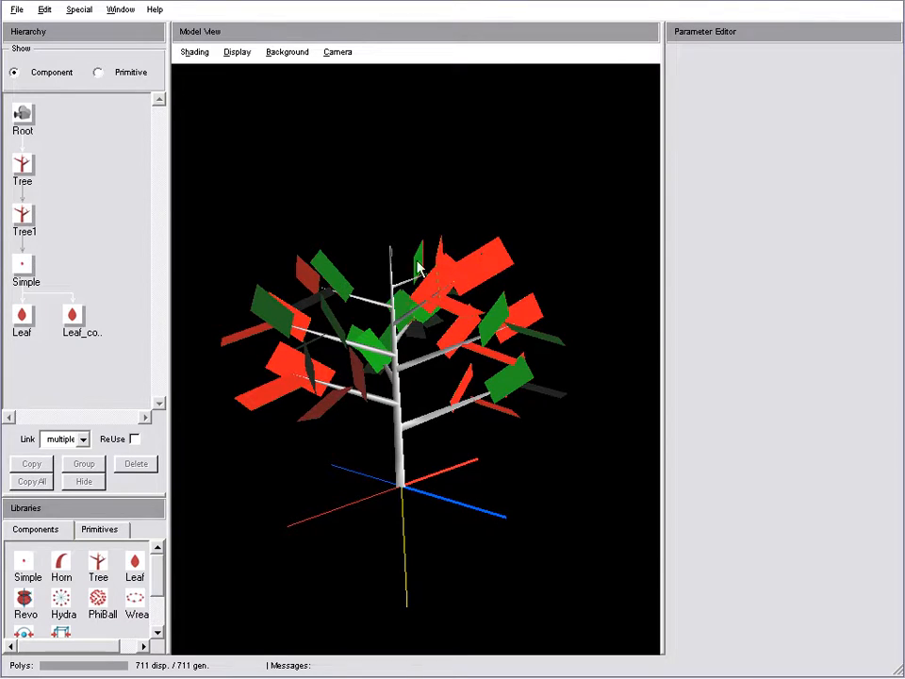
mouse_move(351, 267)
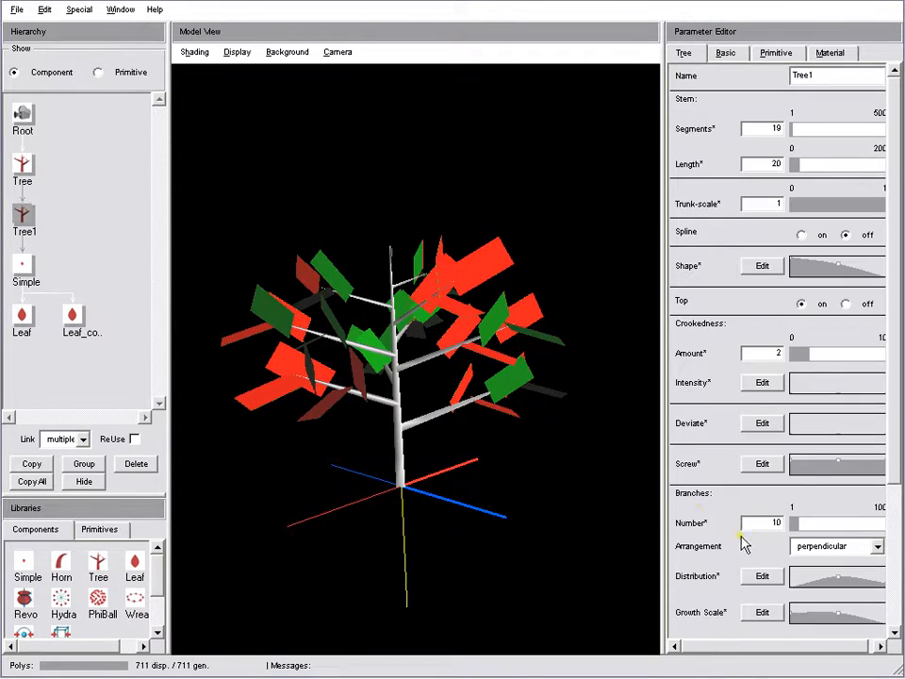
scroll("down", 3)
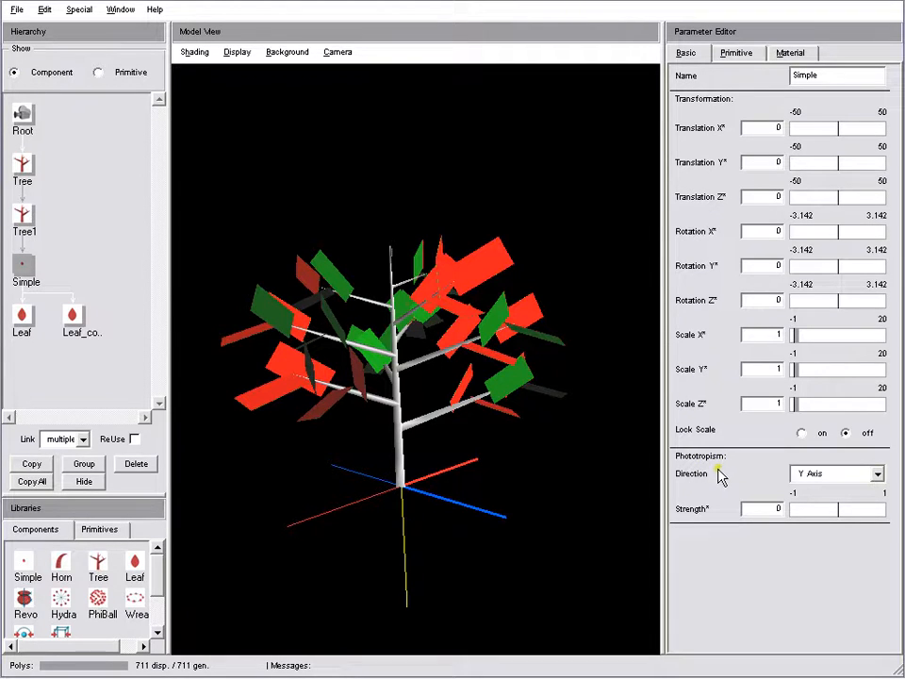
Step: Try phototropism along the Z Axis, then set it to the Y Axis with Strength about 0.38
left_click(876, 473)
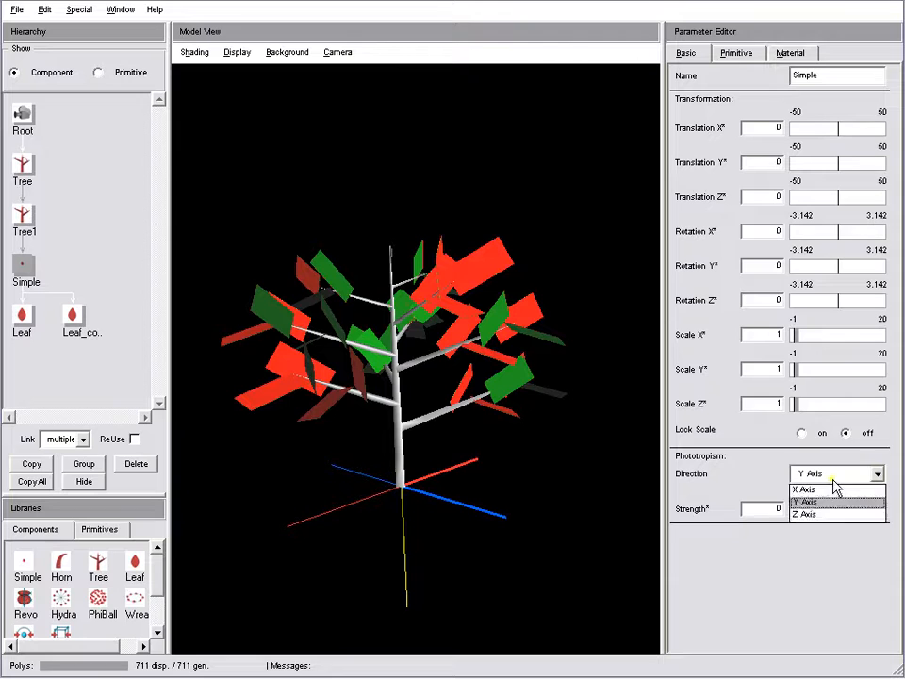
left_click(807, 515)
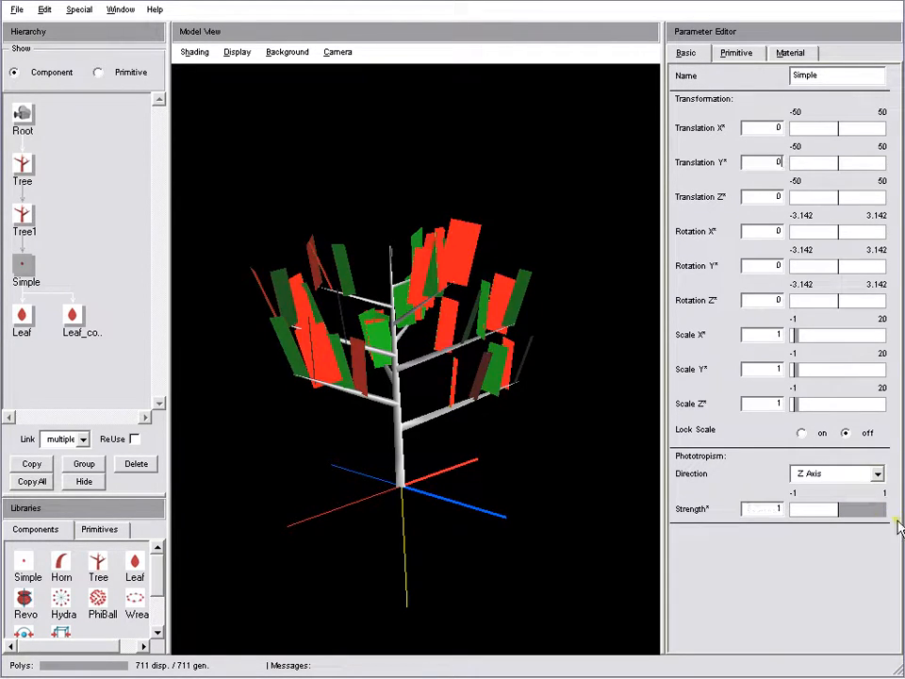
left_click_drag(877, 509, 833, 519)
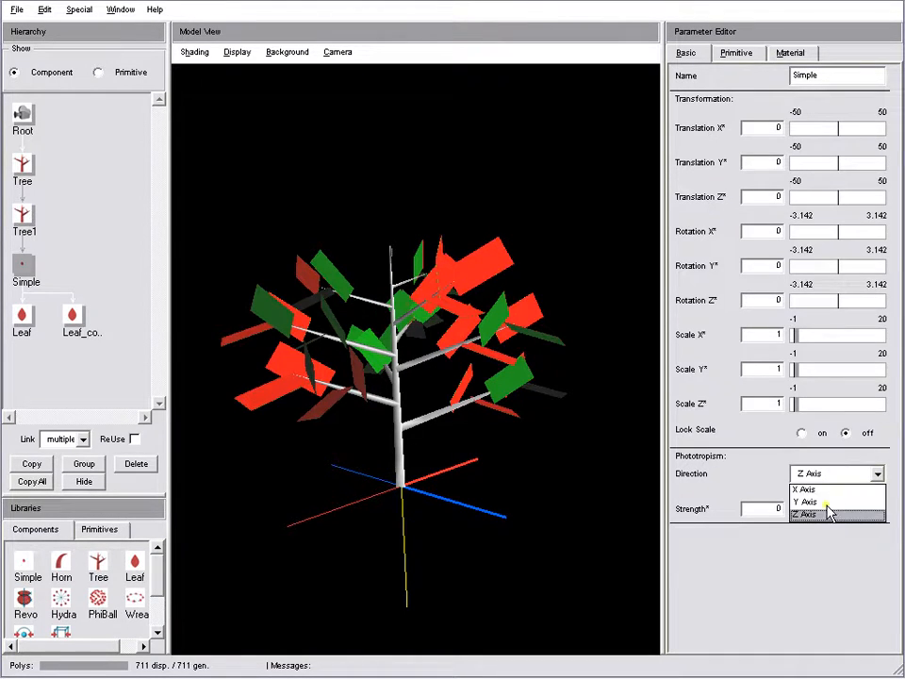
left_click(809, 501)
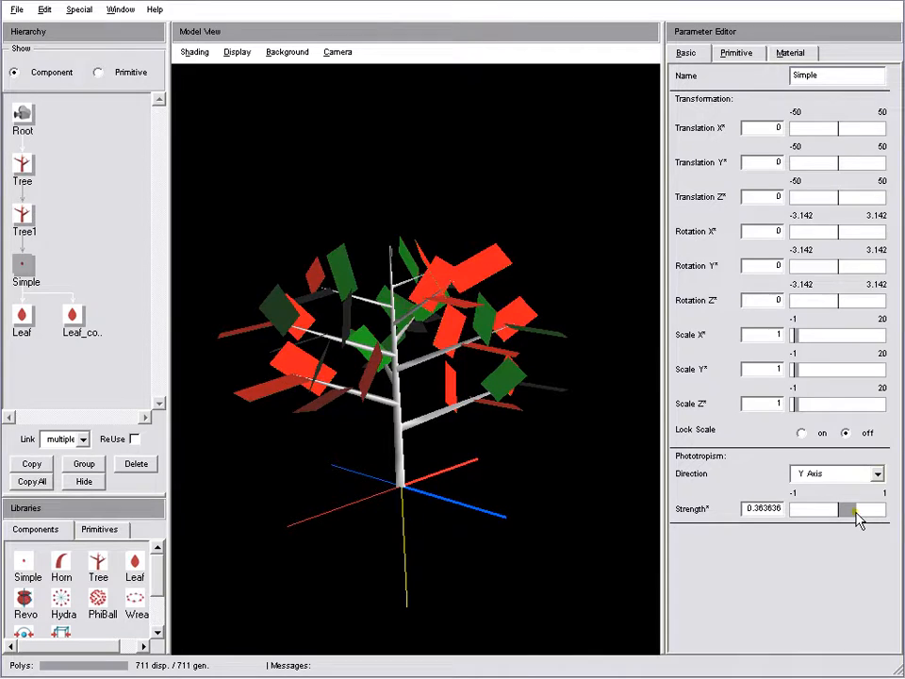
left_click_drag(855, 509, 876, 509)
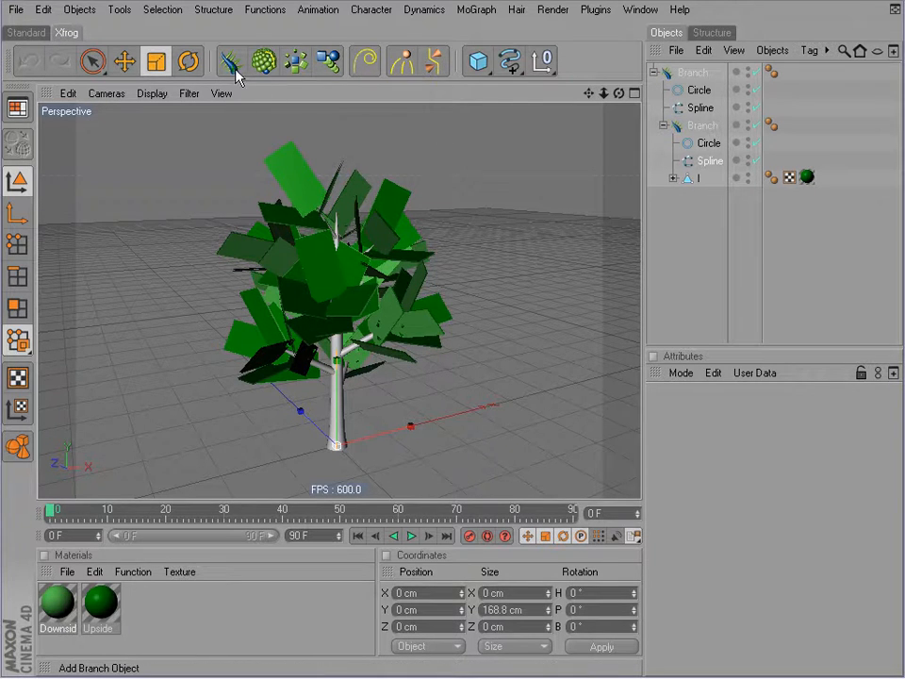
Step: Add a Branch object named Up holding the Null Object and a Tropism object
left_click(541, 60)
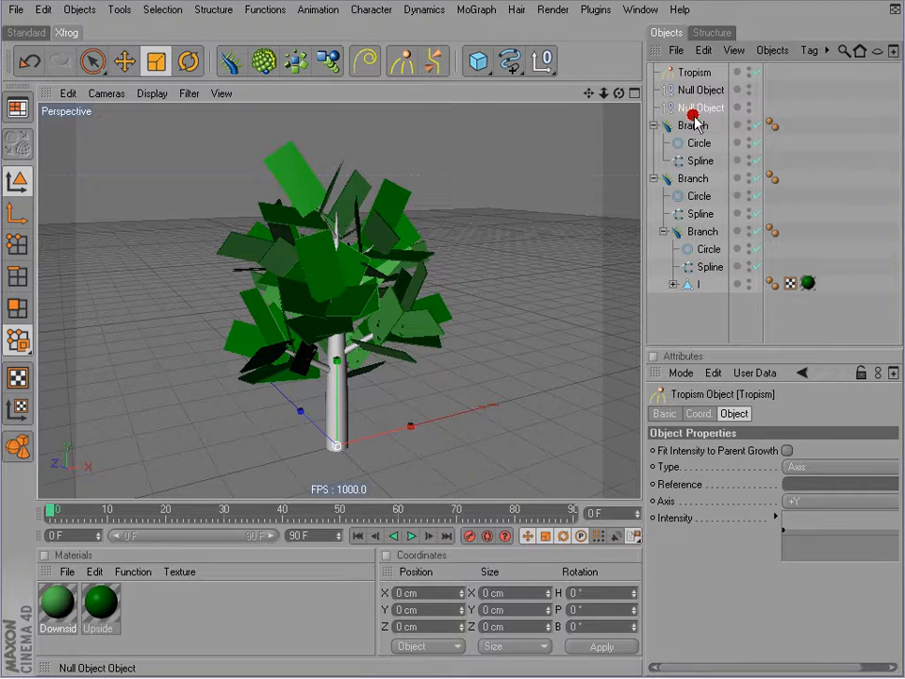
left_click(697, 144)
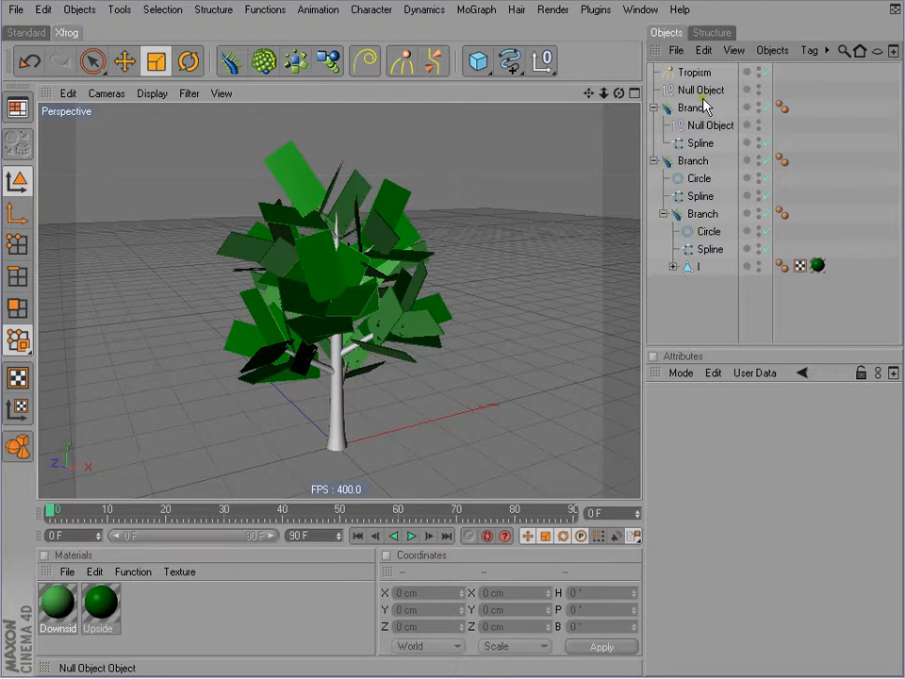
left_click(713, 144)
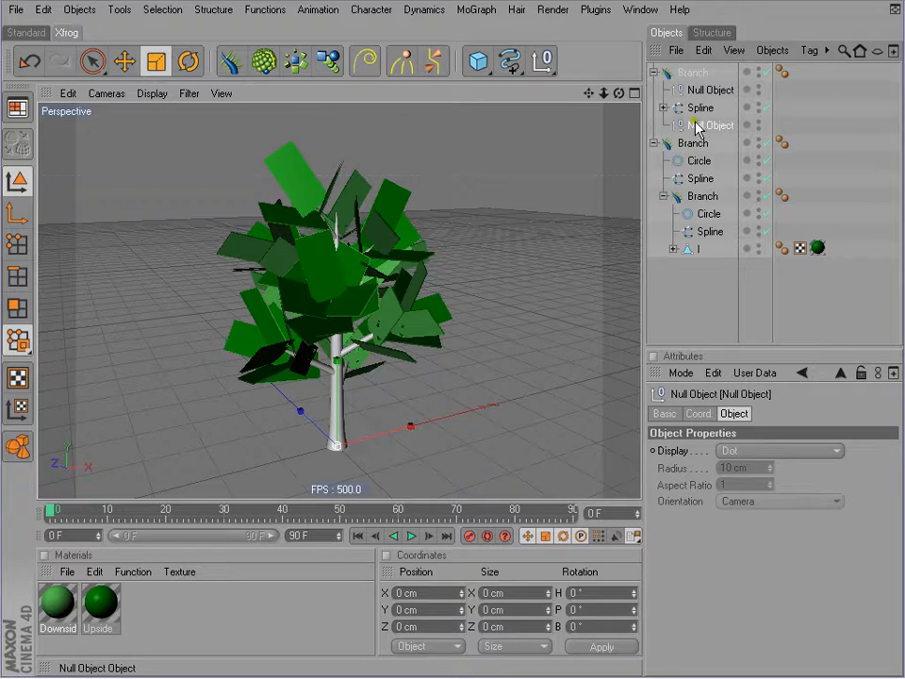
left_click(694, 71)
type("Up")
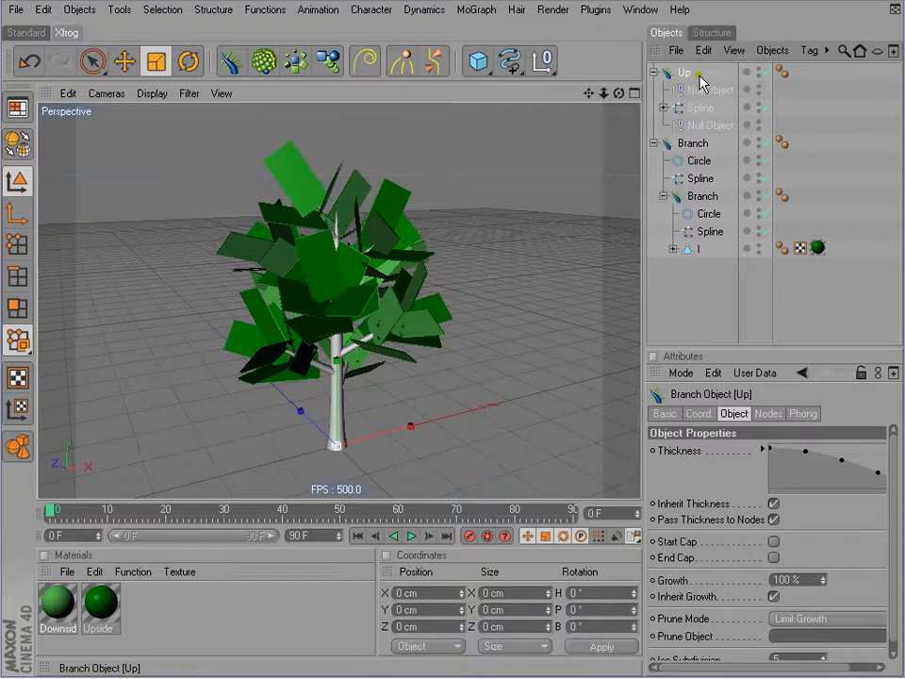
left_click(713, 124)
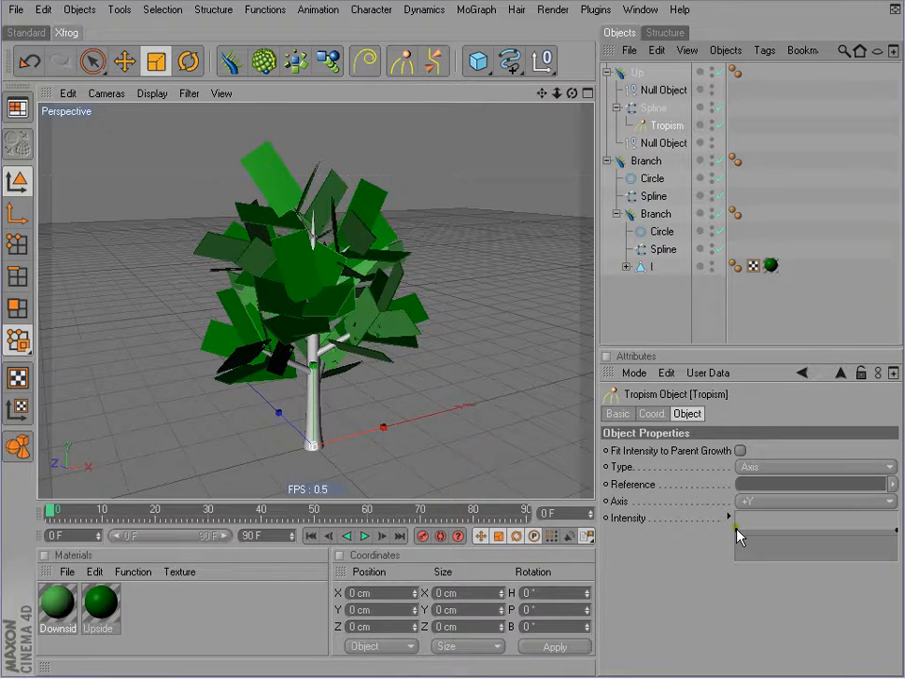
Step: Raise the Tropism Intensity and collapse the branch hierarchy, leaving sparse leaves
left_click_drag(736, 516, 894, 517)
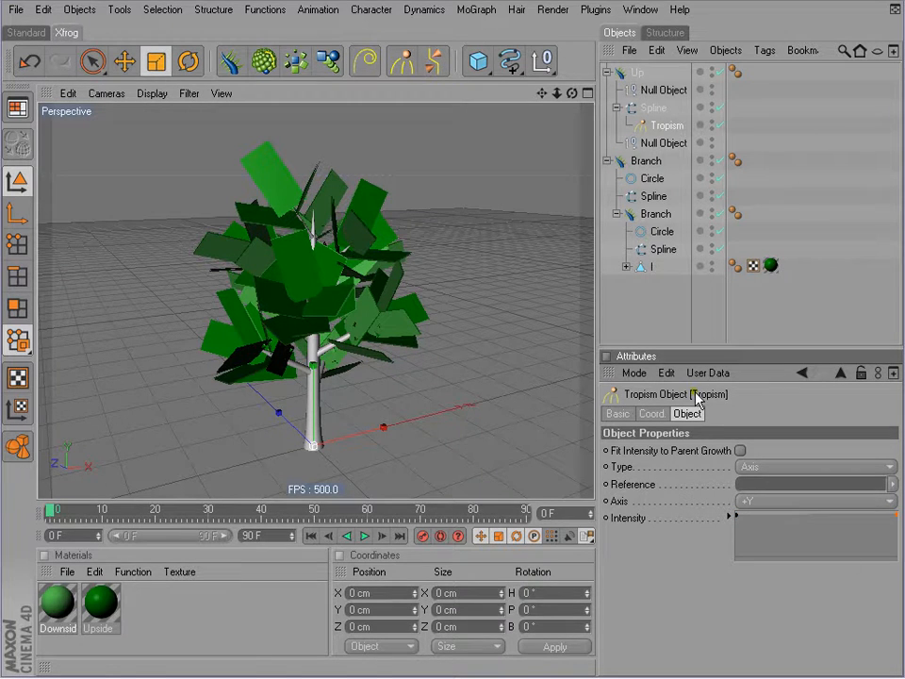
left_click(653, 108)
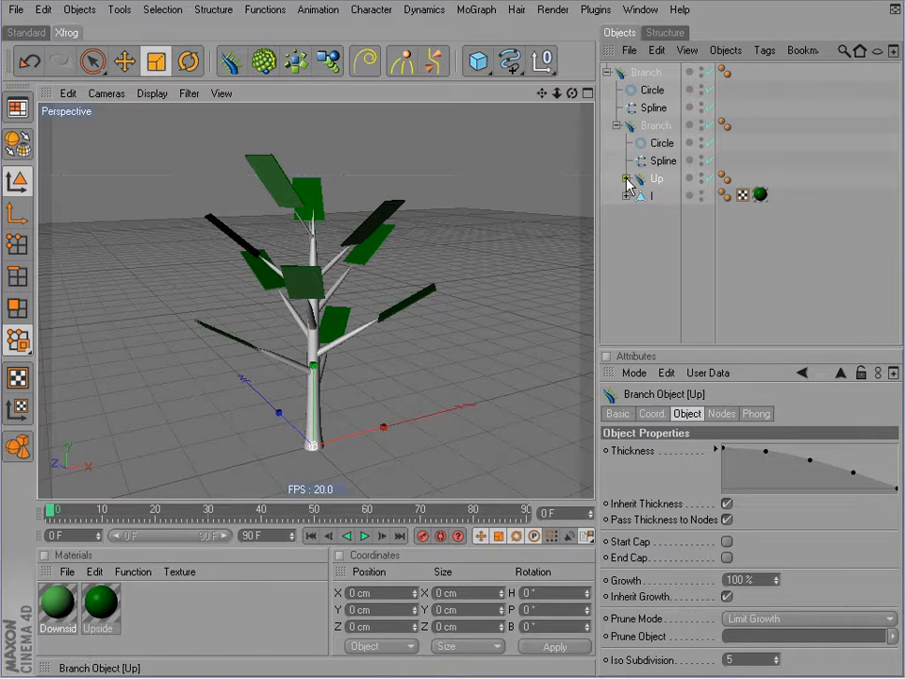
Step: Expand the branch to the spline's Tropism object and turn the Downside material colour red
left_click(626, 178)
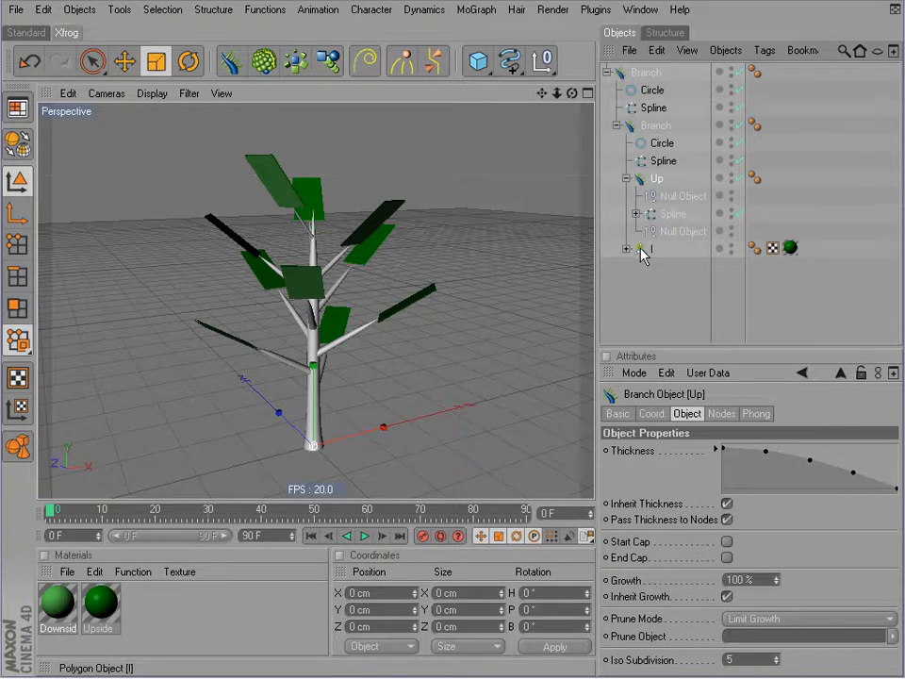
left_click(638, 249)
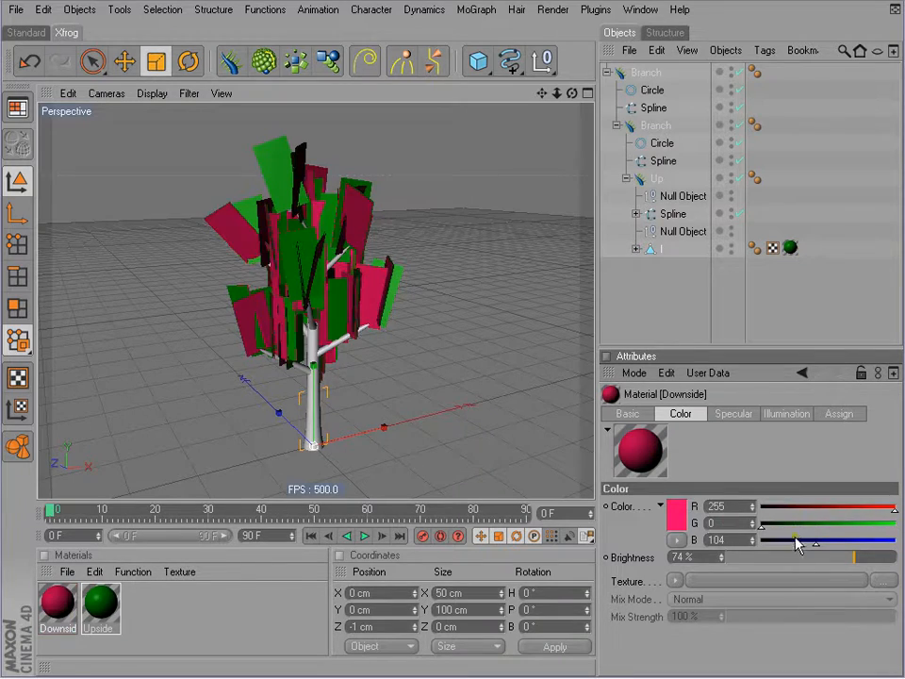
left_click_drag(796, 539, 758, 539)
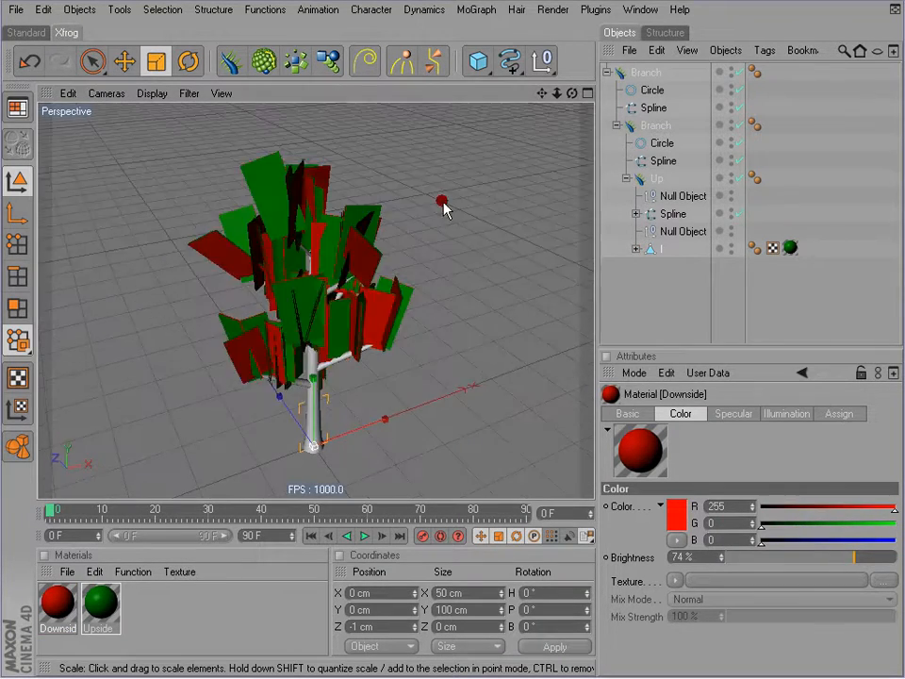
left_click(638, 213)
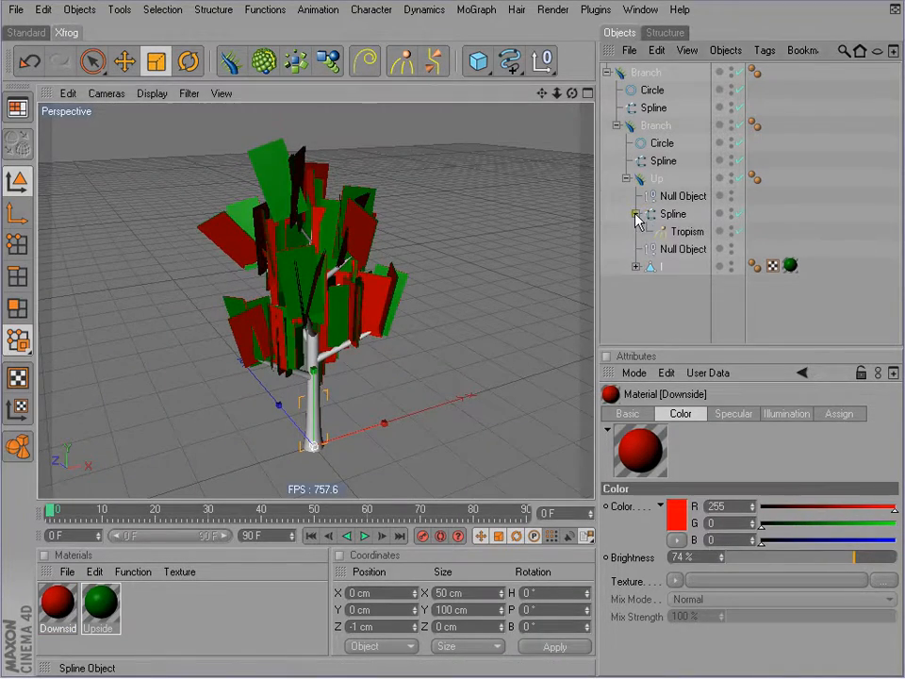
Step: Set the Tropism object's Intensity so all leaves point straight up, then select the leaf geometry
left_click(686, 230)
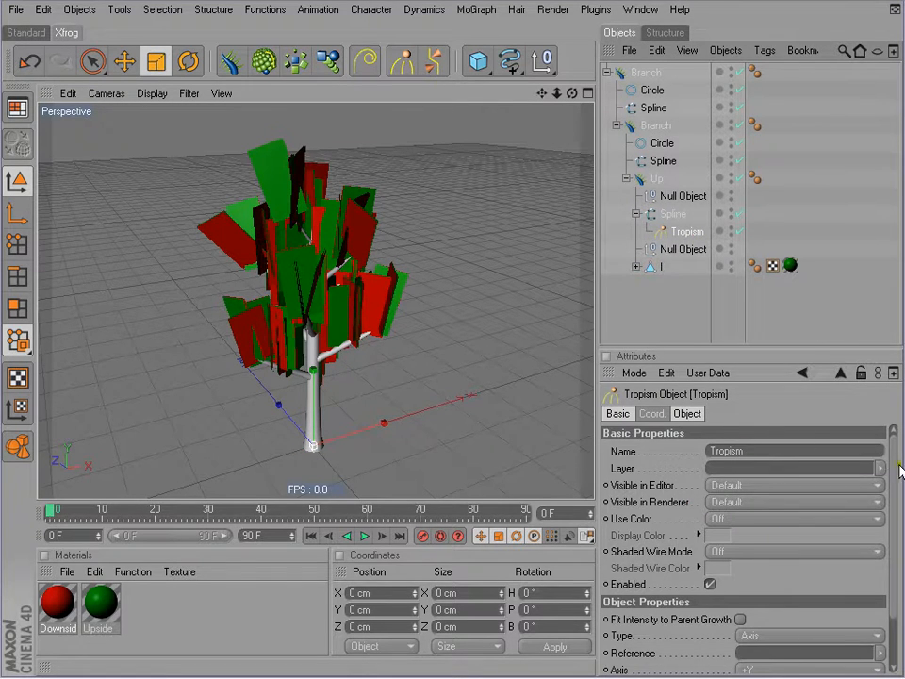
scroll("down", 3)
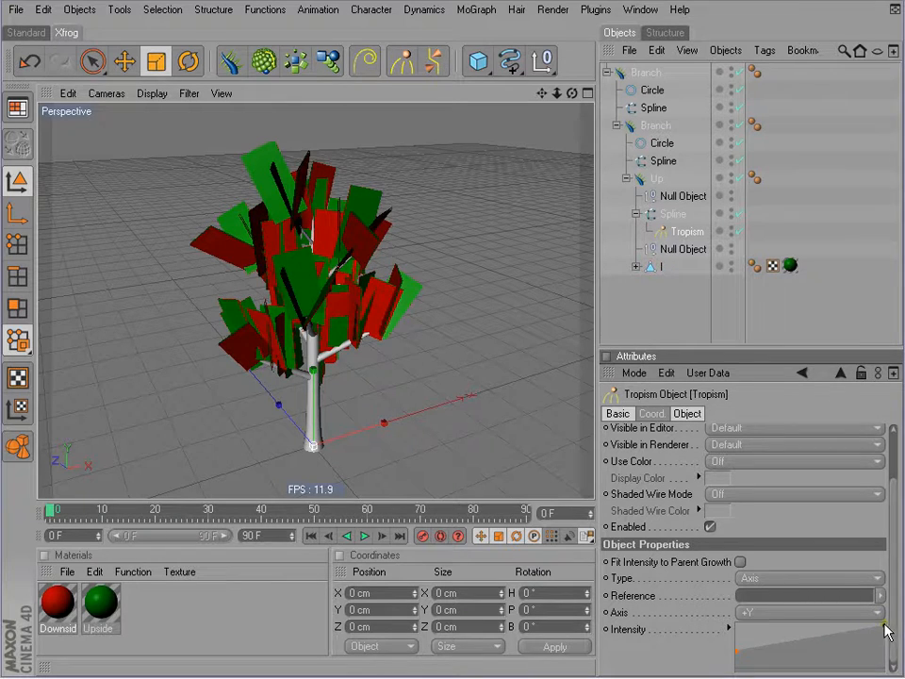
left_click(737, 660)
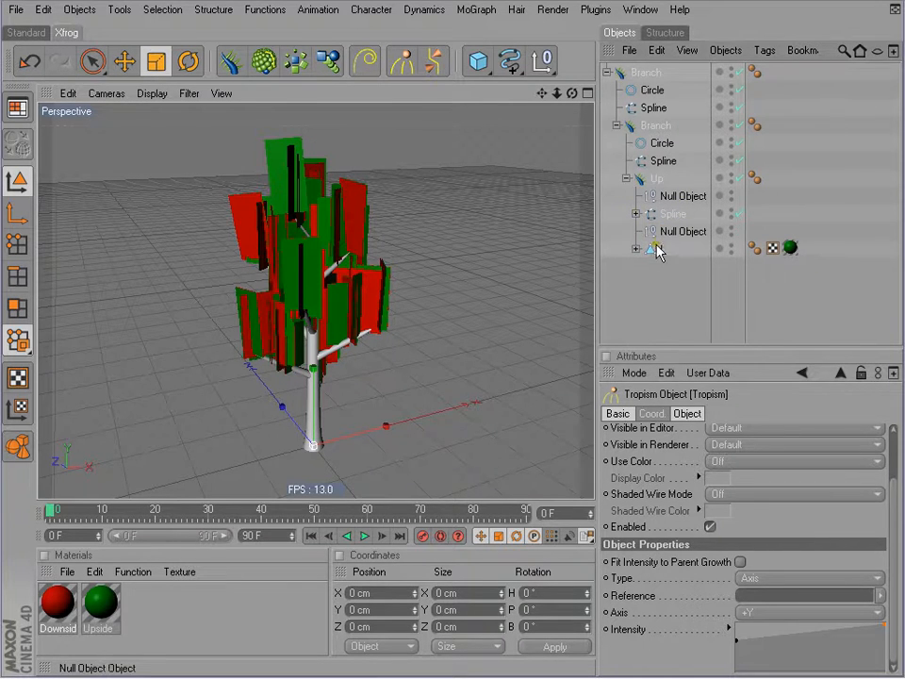
left_click(660, 249)
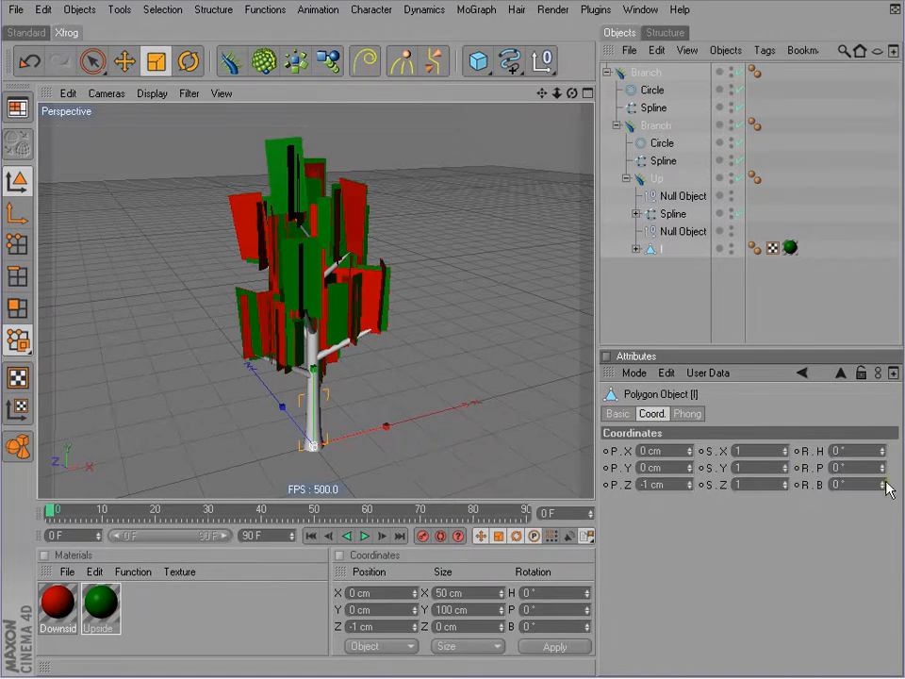